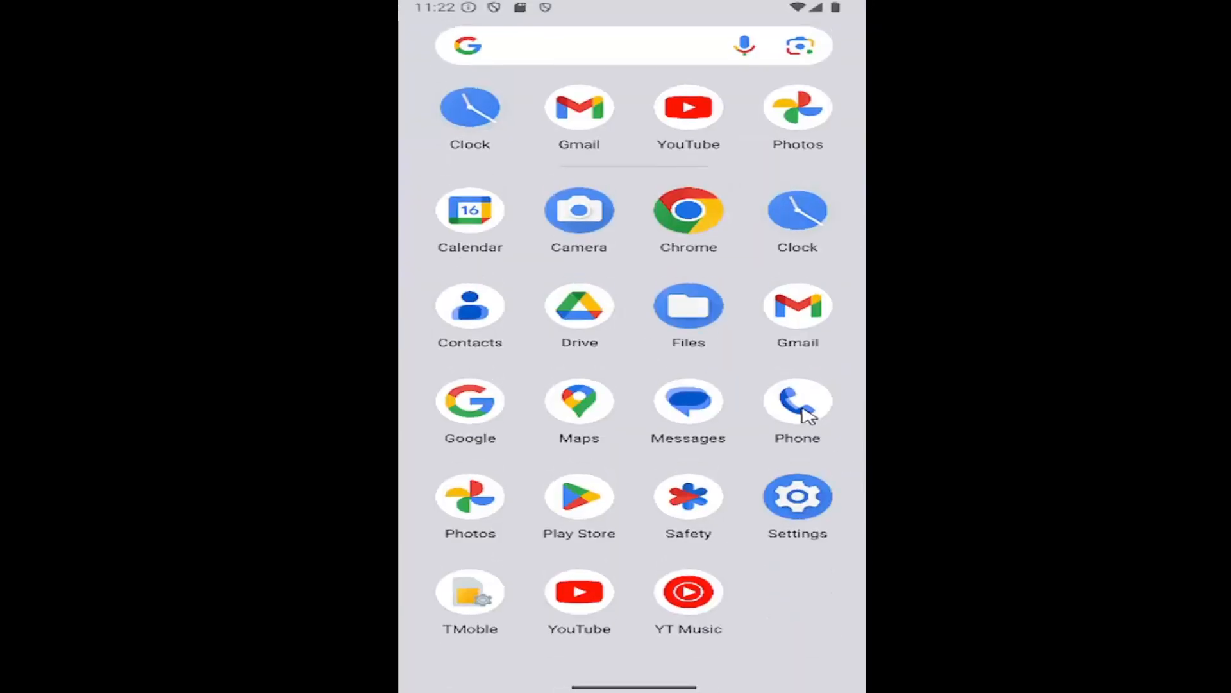
mouse_move(800, 415)
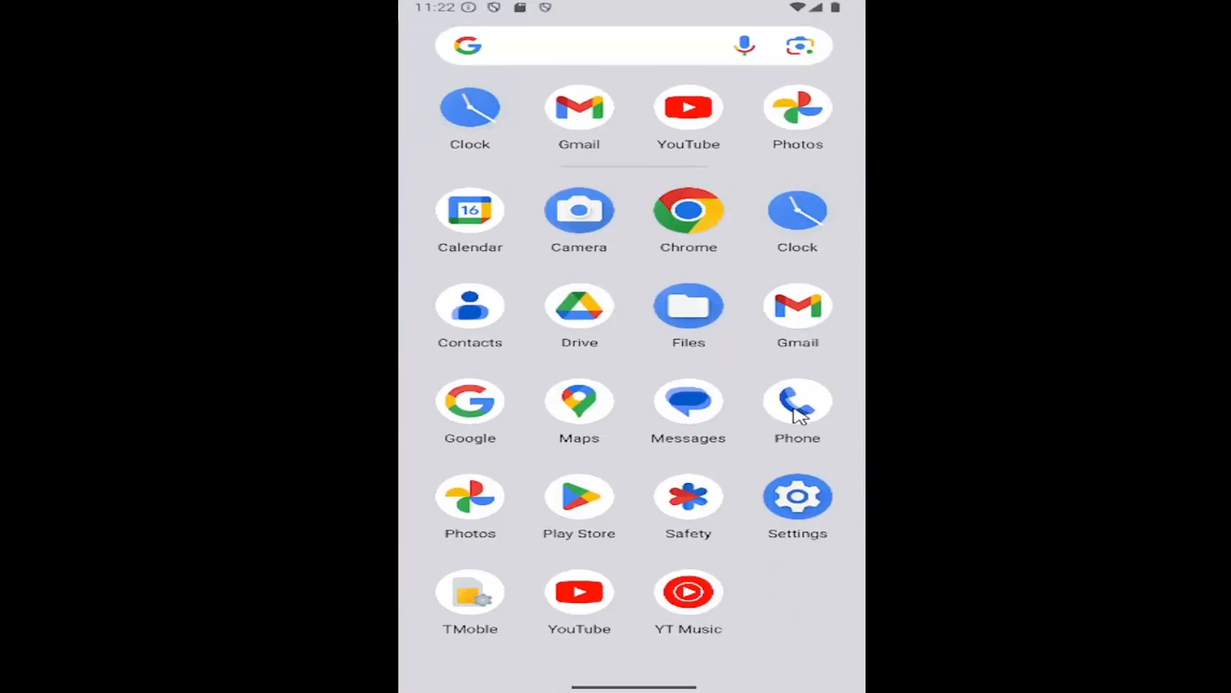
Step: Launch the Phone app from the Android app drawer
click(797, 405)
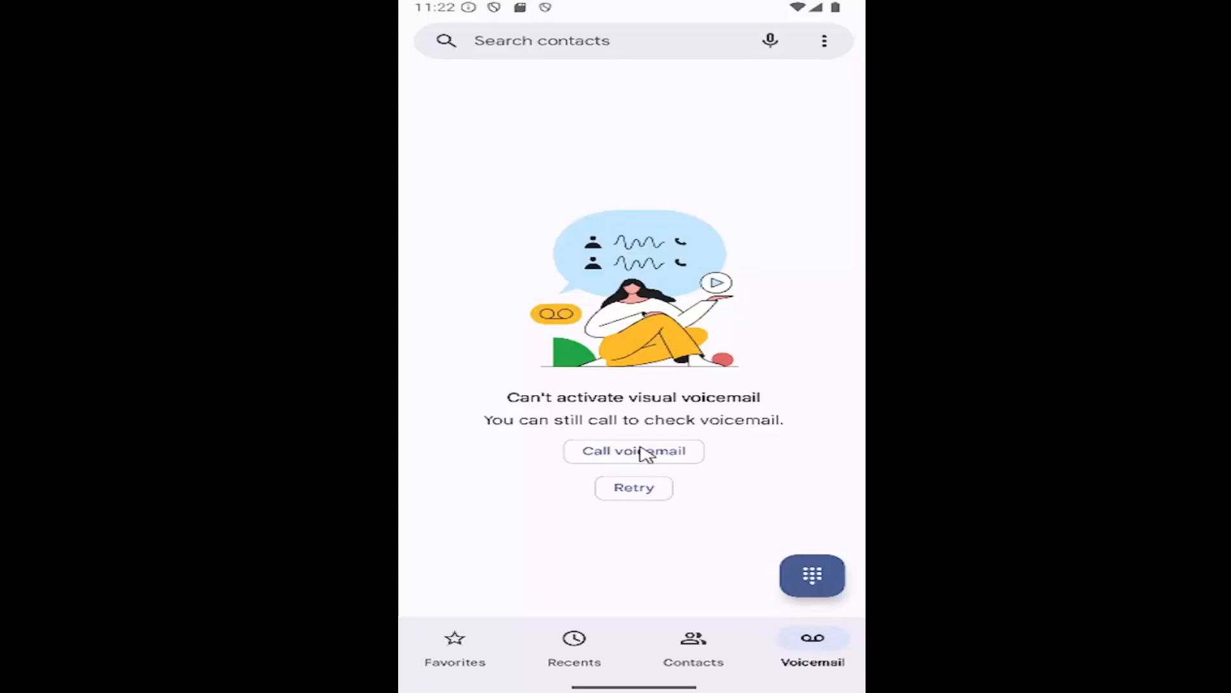
mouse_move(660, 566)
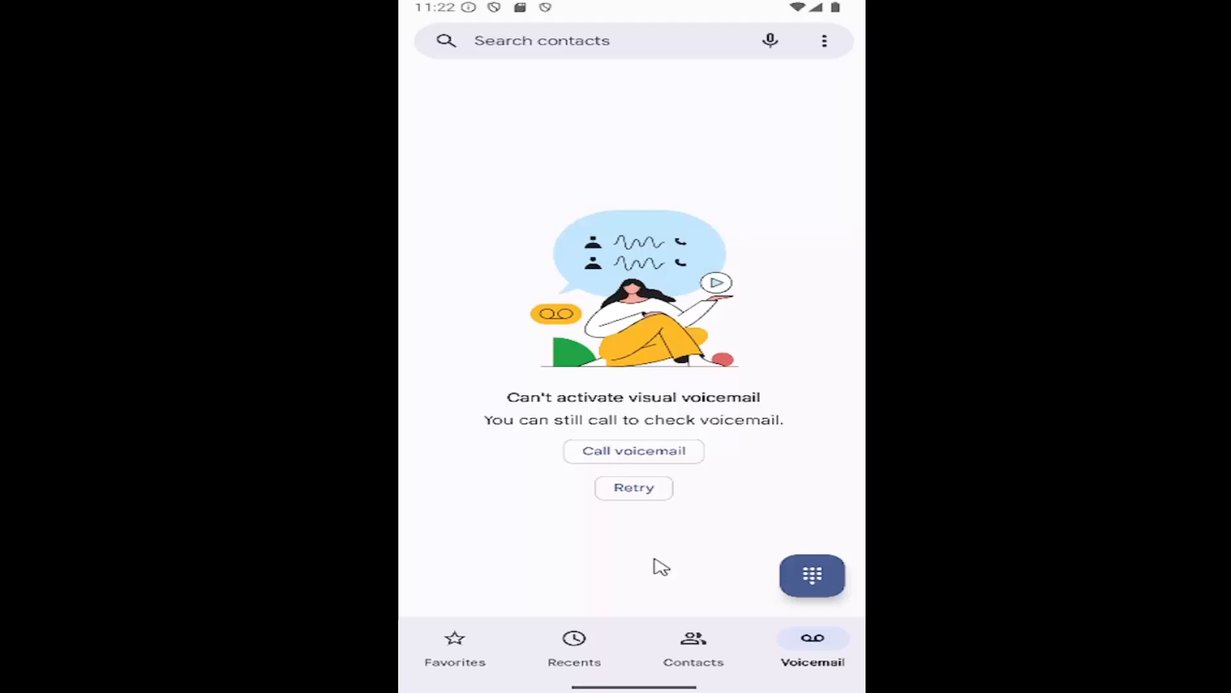
mouse_move(633, 468)
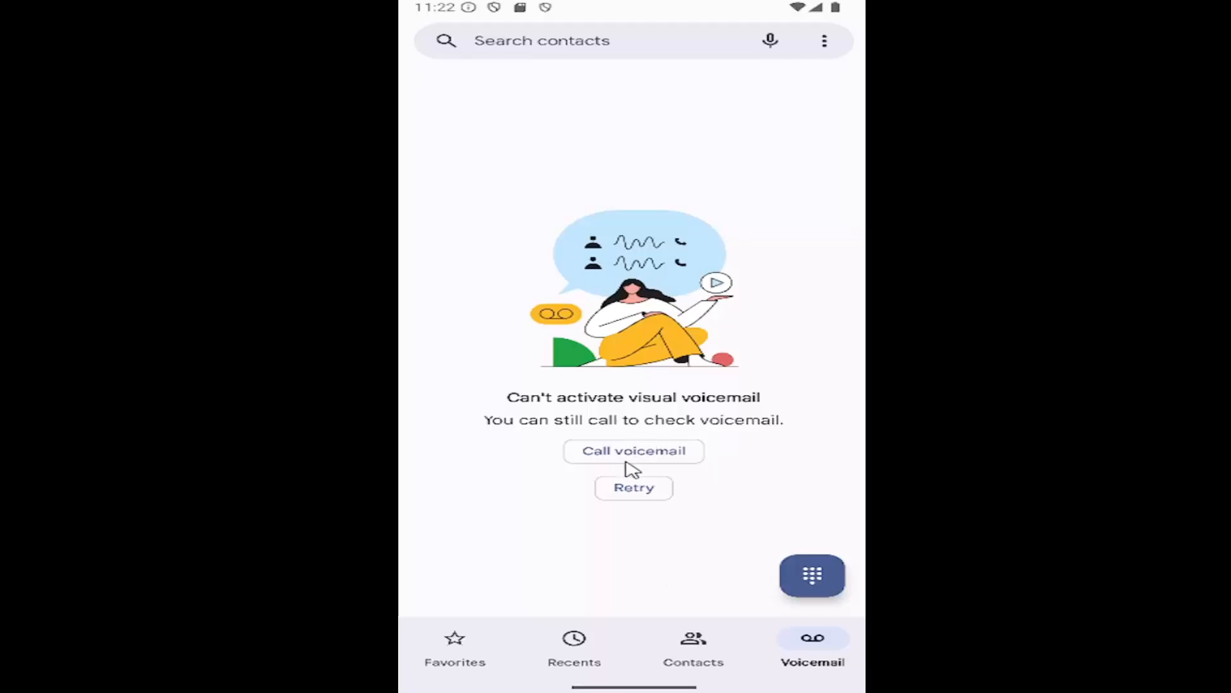